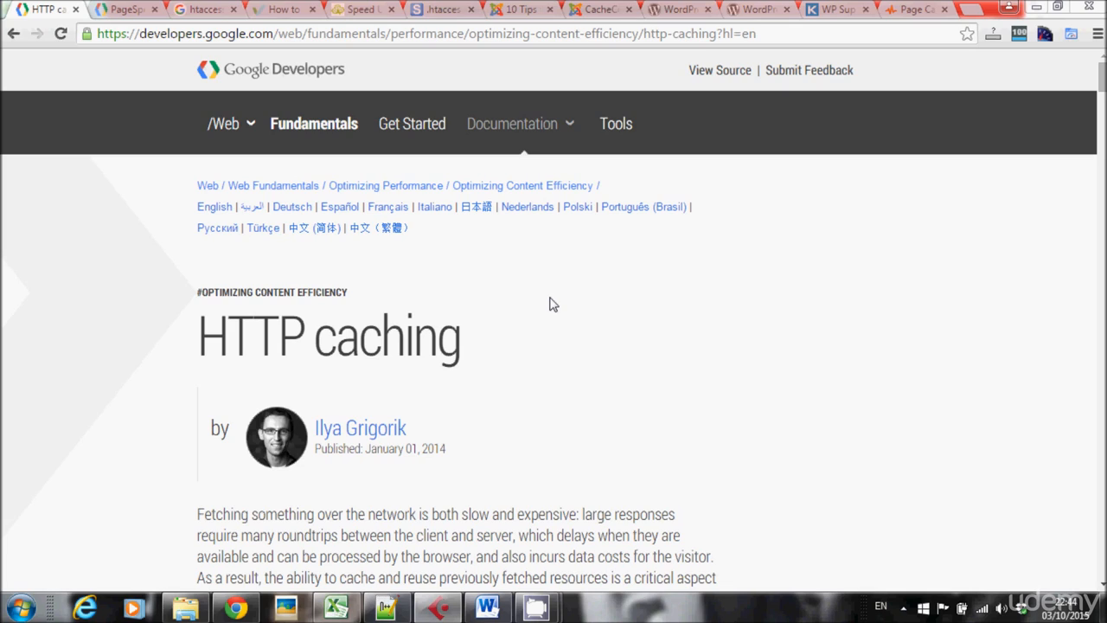
pyautogui.moveTo(547, 297)
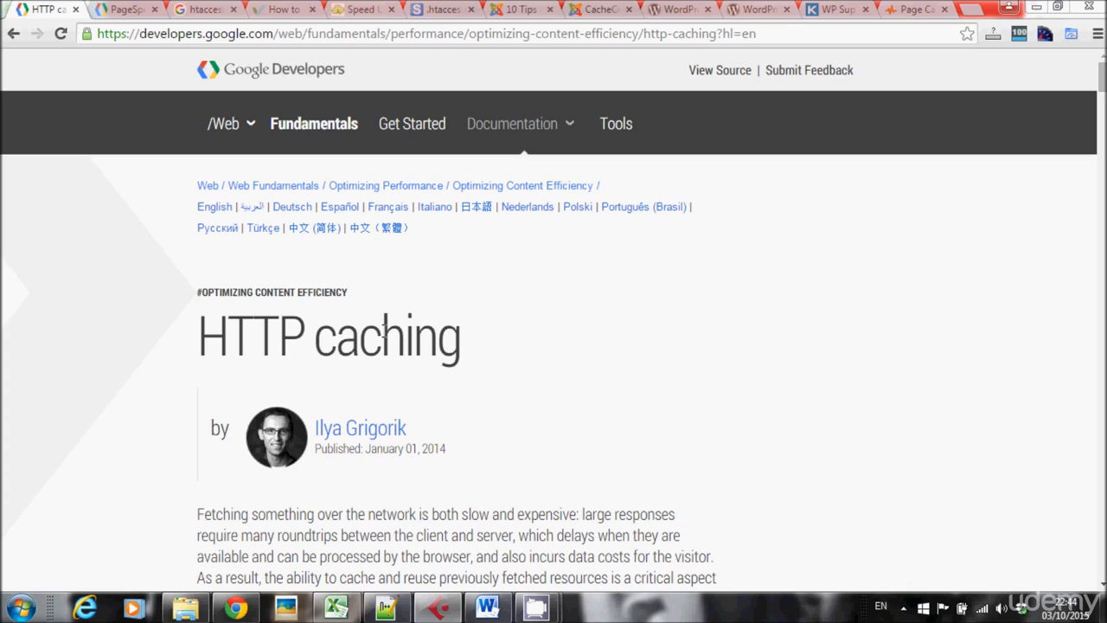
pyautogui.moveTo(464, 358)
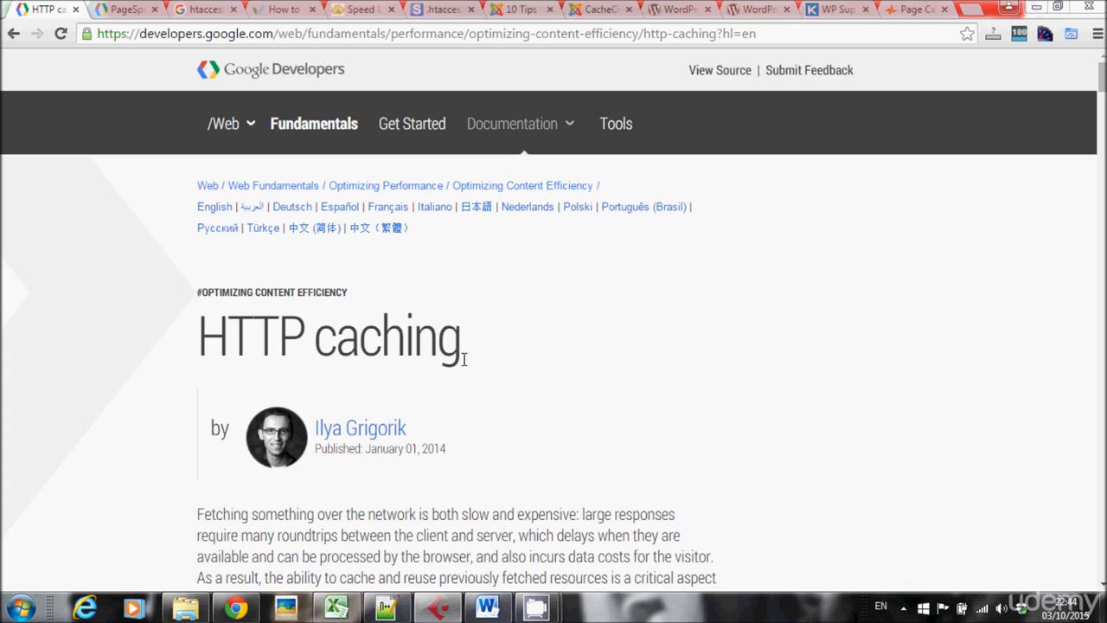
pyautogui.moveTo(526, 358)
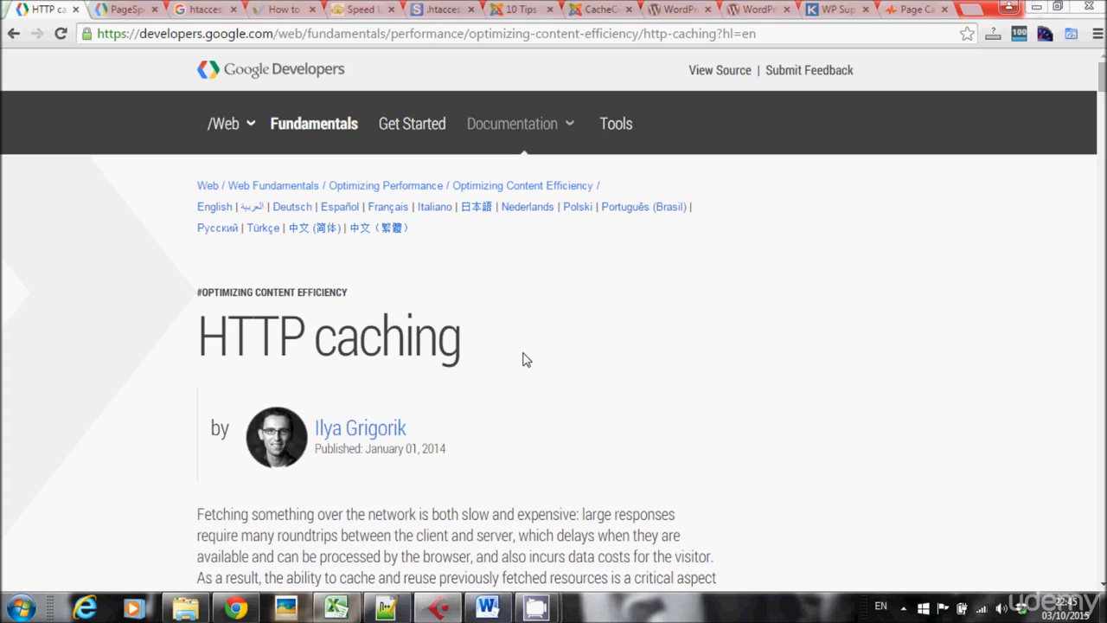
pyautogui.moveTo(545, 332)
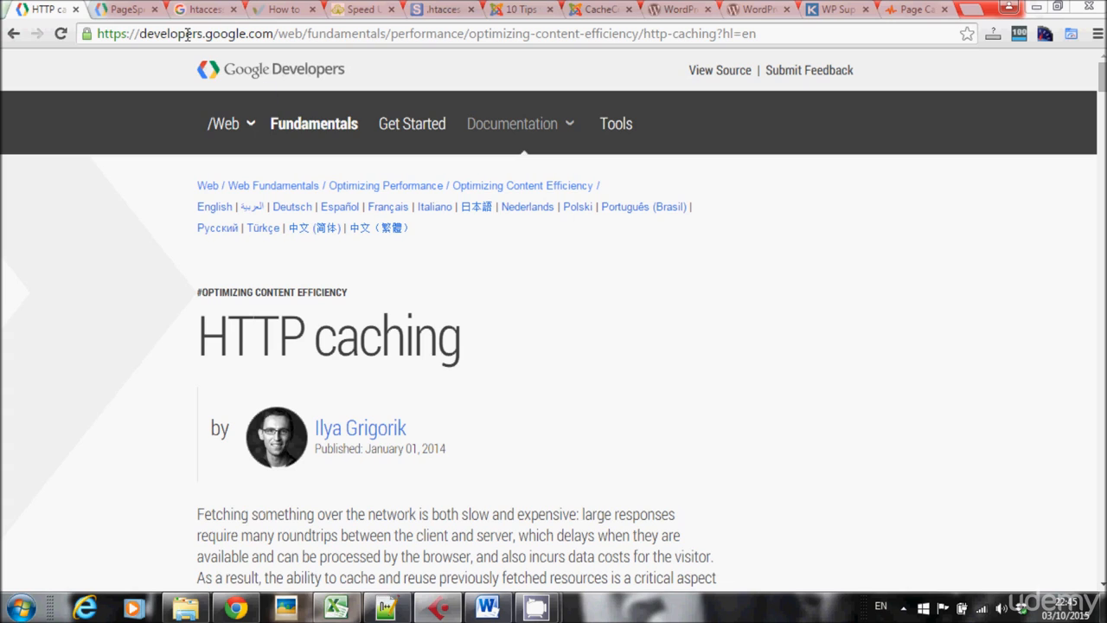
# - Review the PageSpeed Insights page, then show the 'htaccess code cache' Google results
pyautogui.click(125, 10)
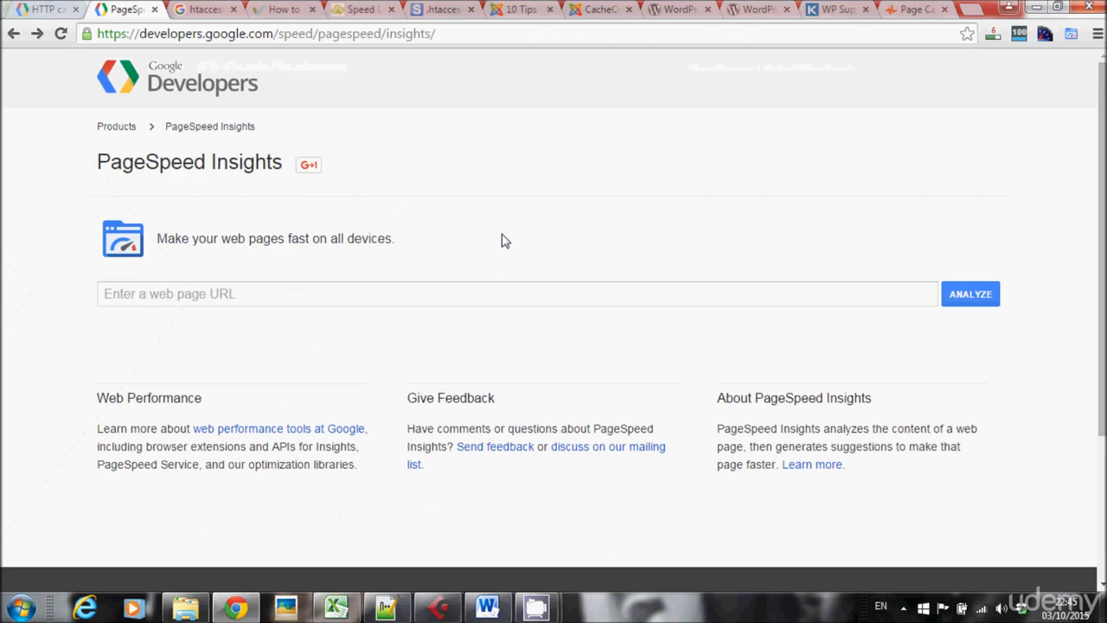
pyautogui.moveTo(165, 178)
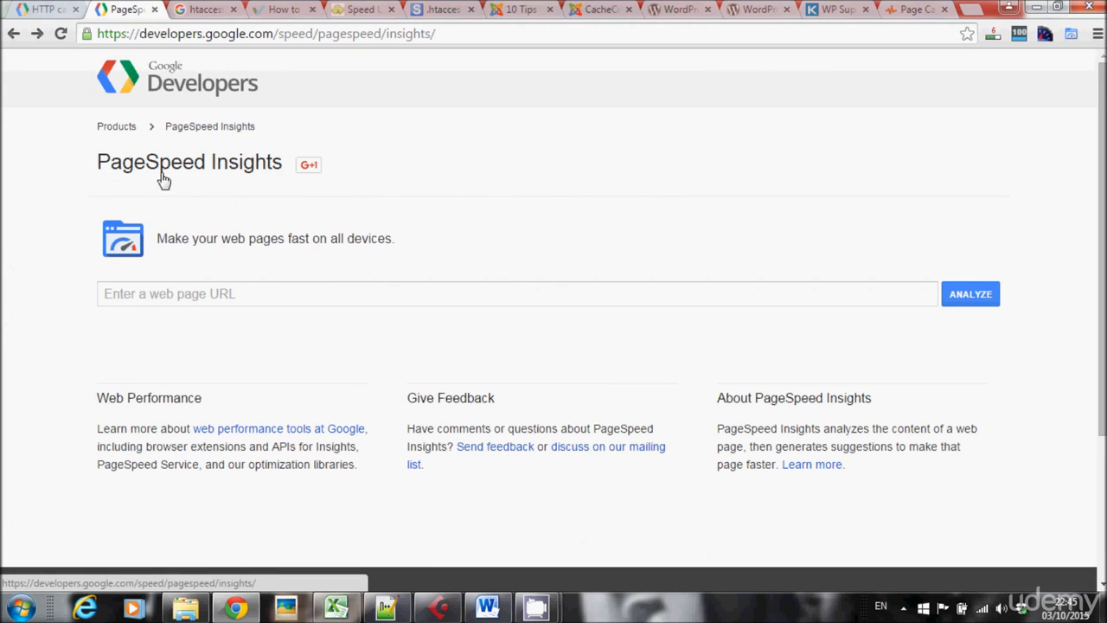
pyautogui.moveTo(512, 149)
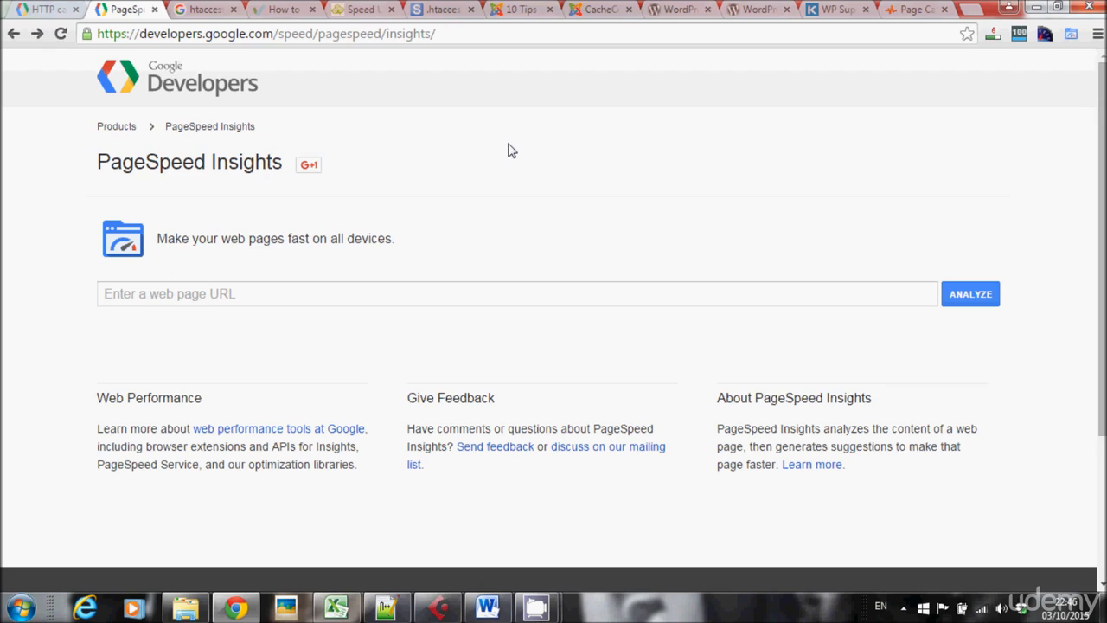
pyautogui.moveTo(522, 159)
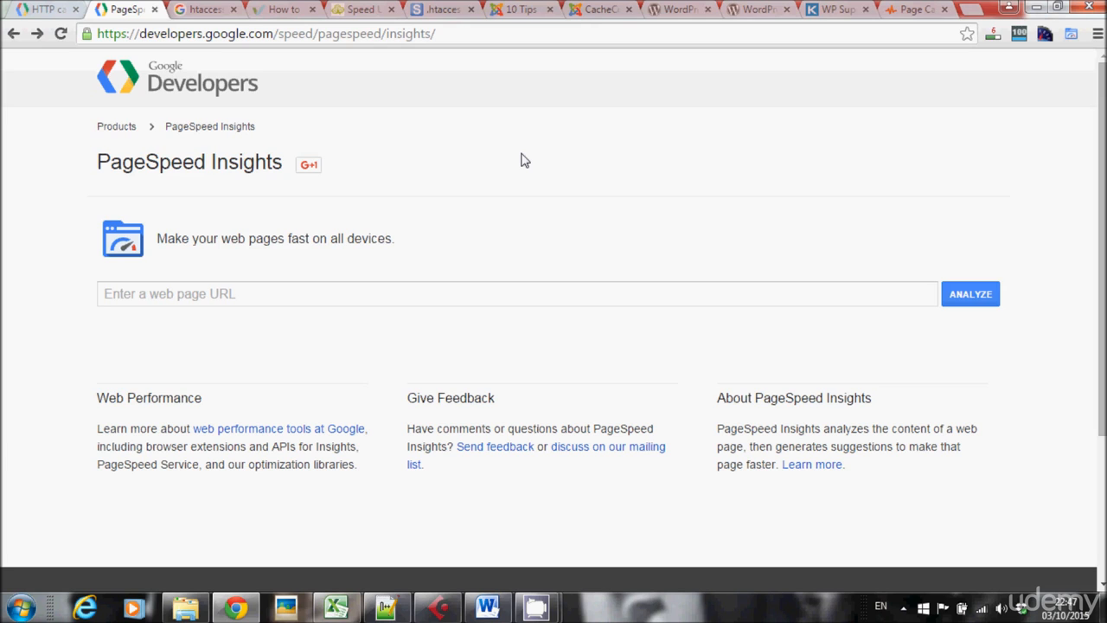
pyautogui.moveTo(500, 149)
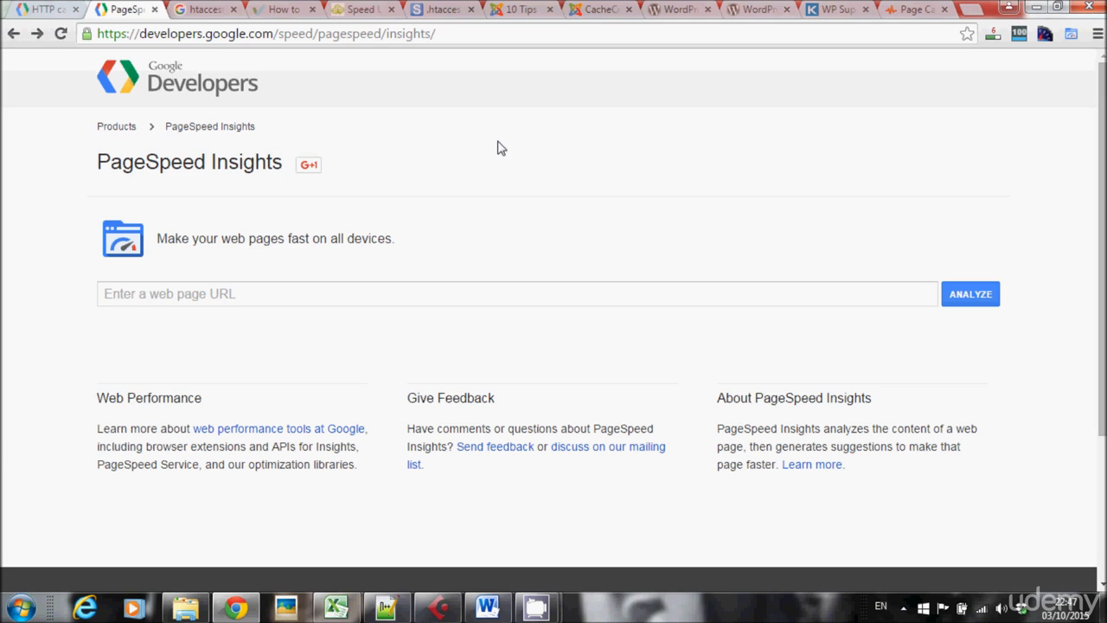
pyautogui.click(205, 10)
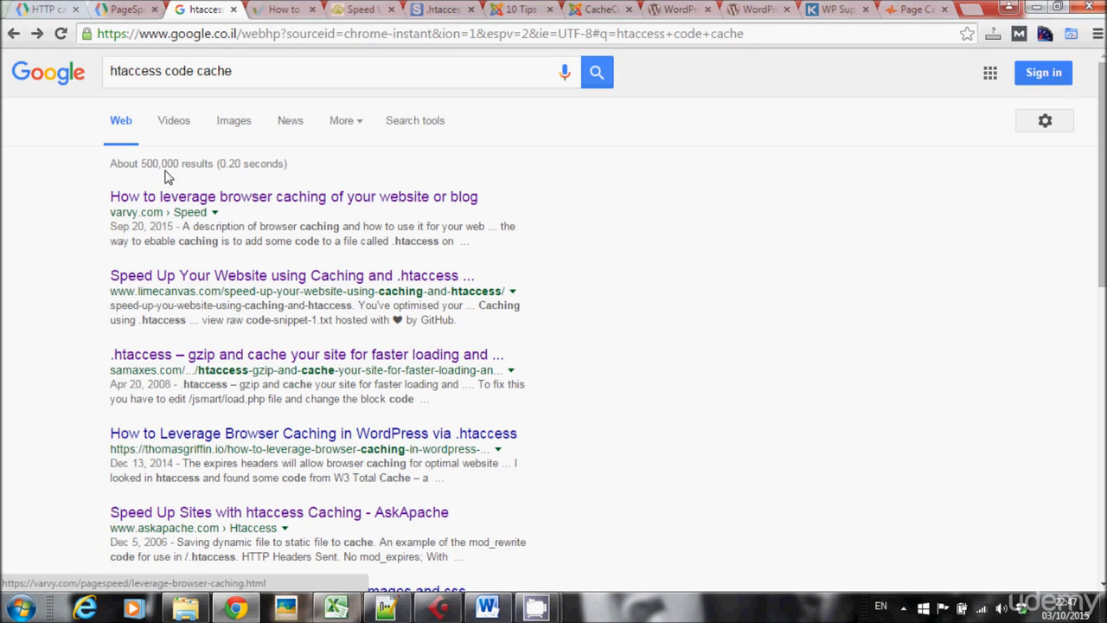
# - View the varvy, limecanvas and samaxes htaccess caching code articles in turn
pyautogui.click(285, 10)
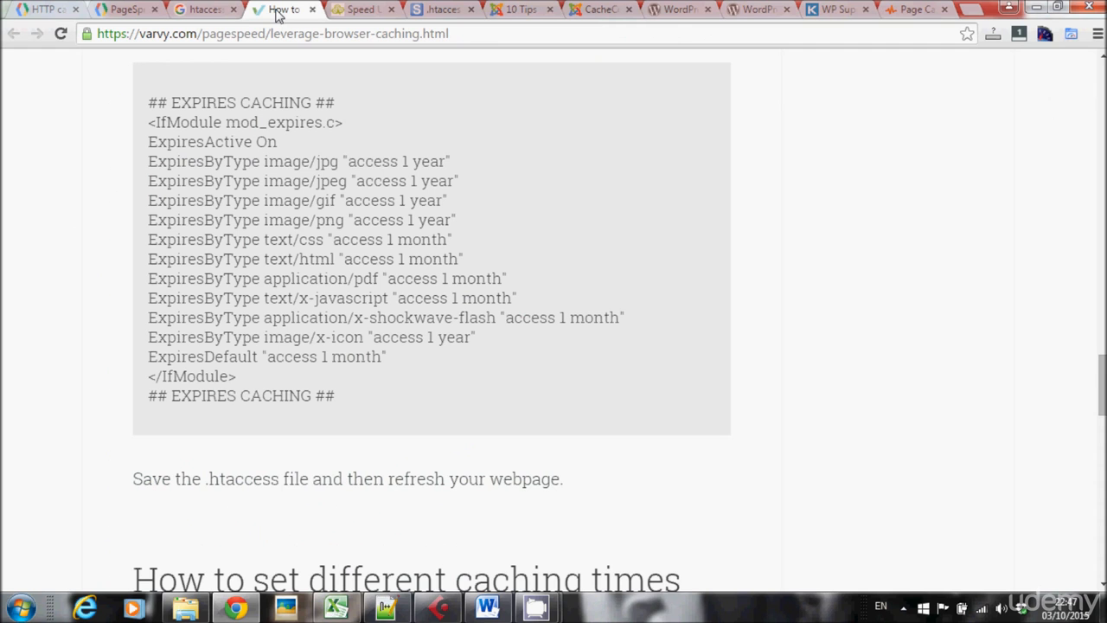
pyautogui.click(360, 10)
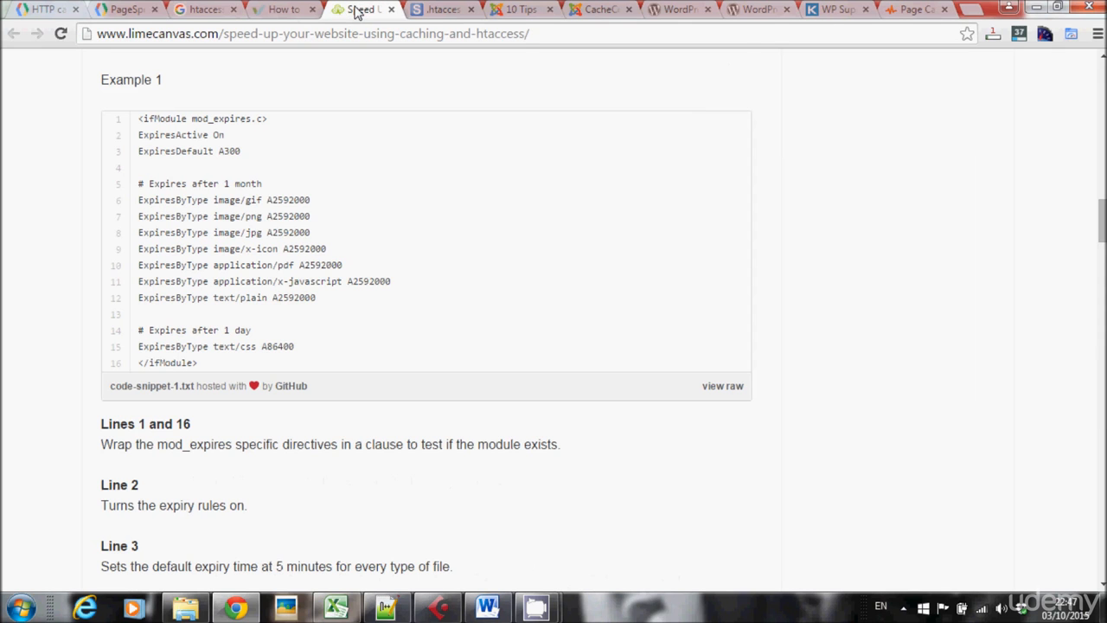
pyautogui.moveTo(441, 10)
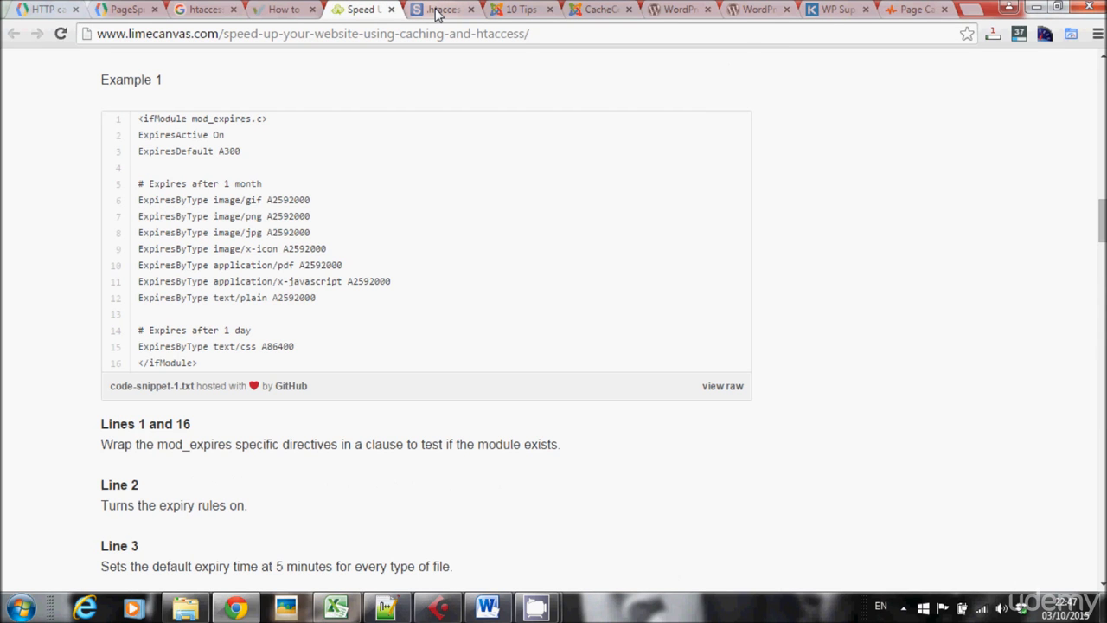
pyautogui.click(441, 10)
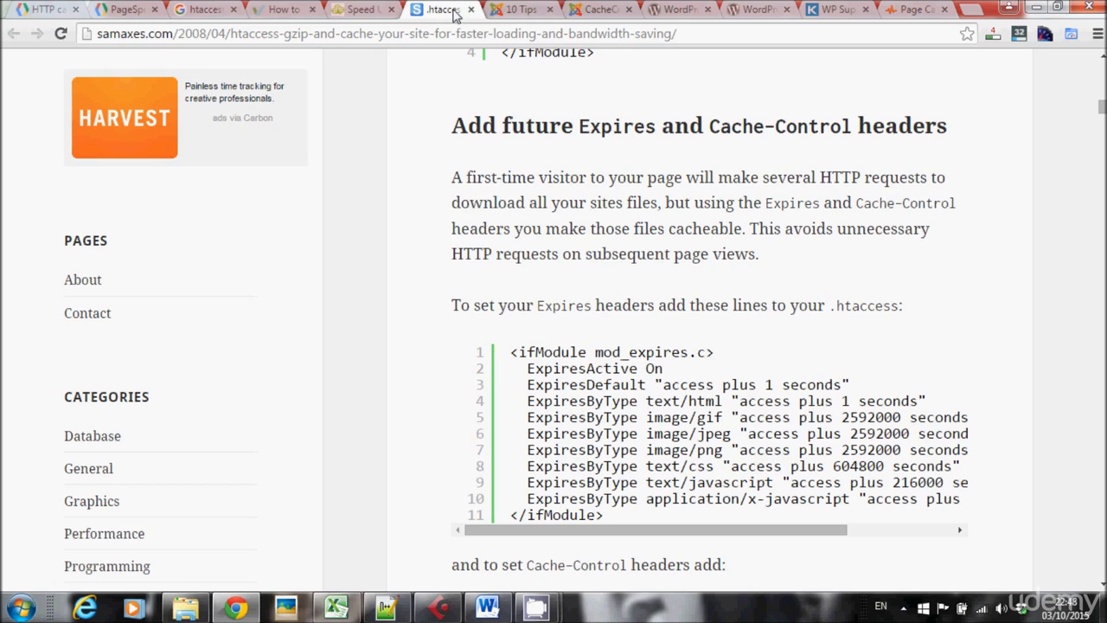
# - Read the Joomla speed tips and CacheControl extension reviews, then show the W3 Total Cache plugin page
pyautogui.click(518, 10)
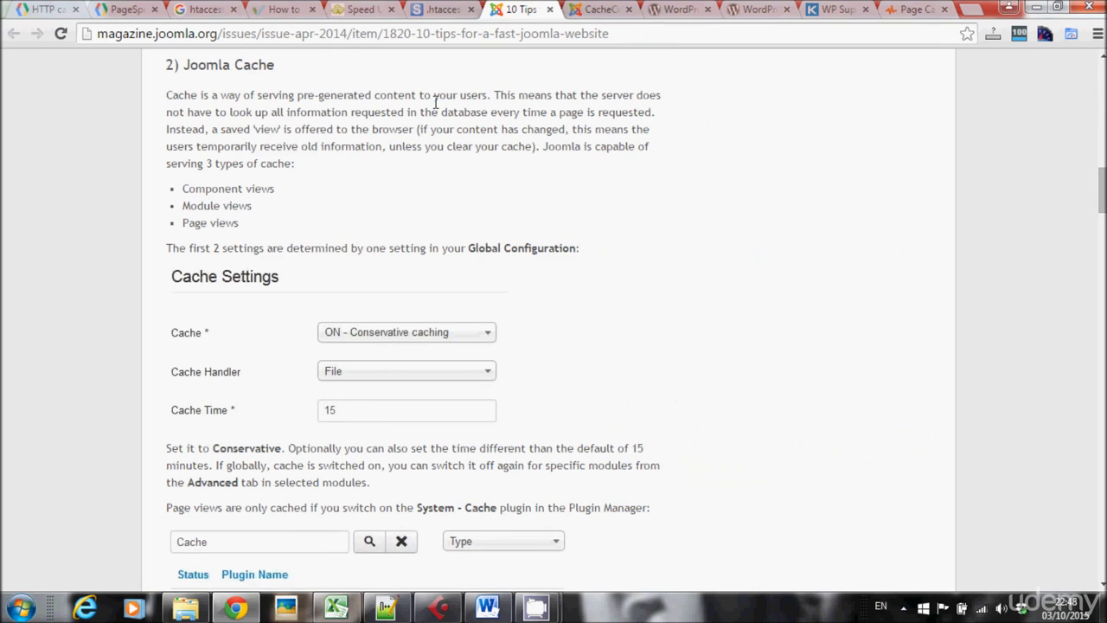
pyautogui.moveTo(199, 66)
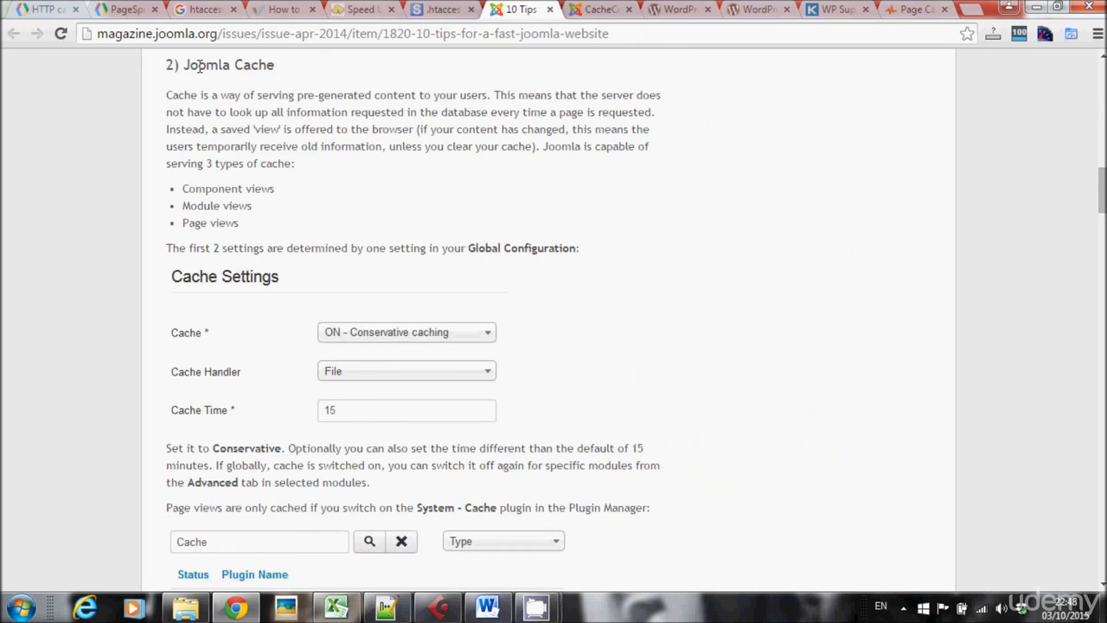
pyautogui.moveTo(481, 264)
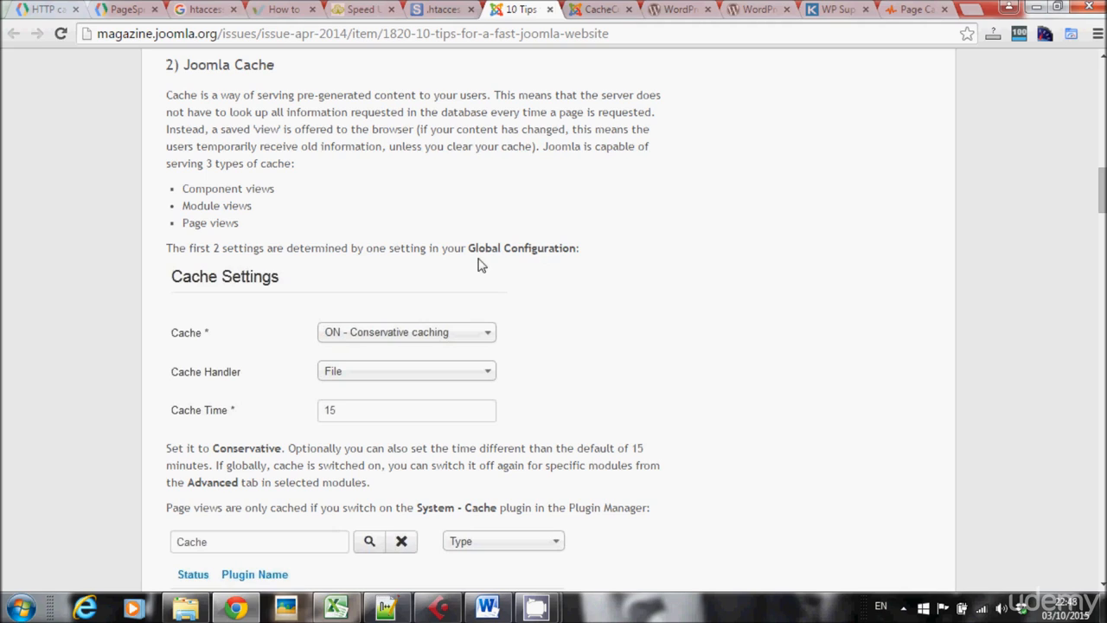
pyautogui.moveTo(540, 267)
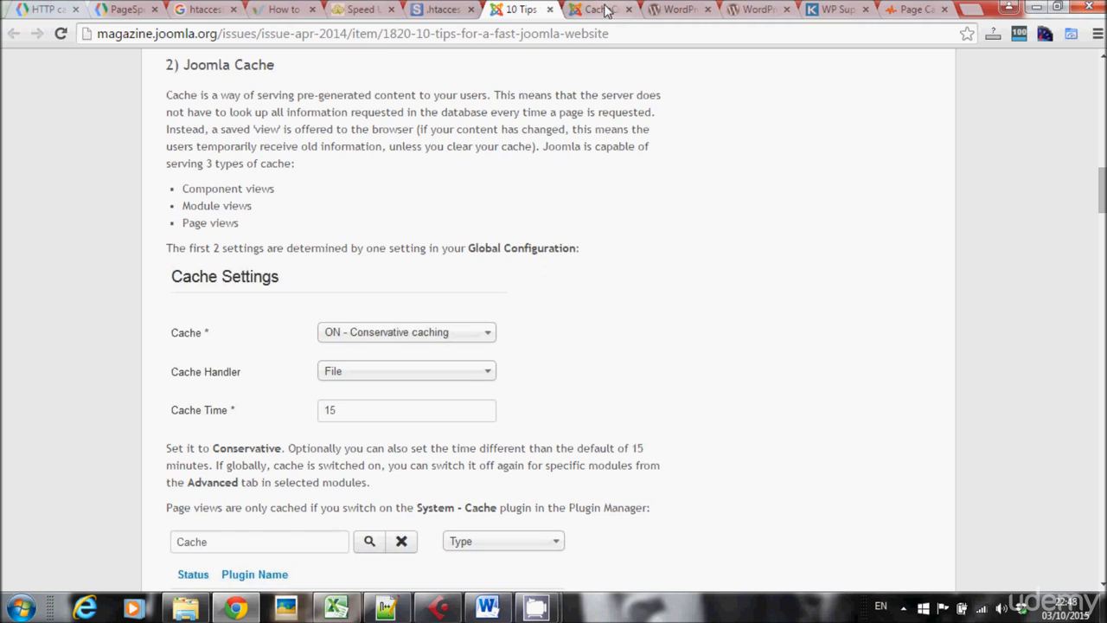
pyautogui.click(592, 11)
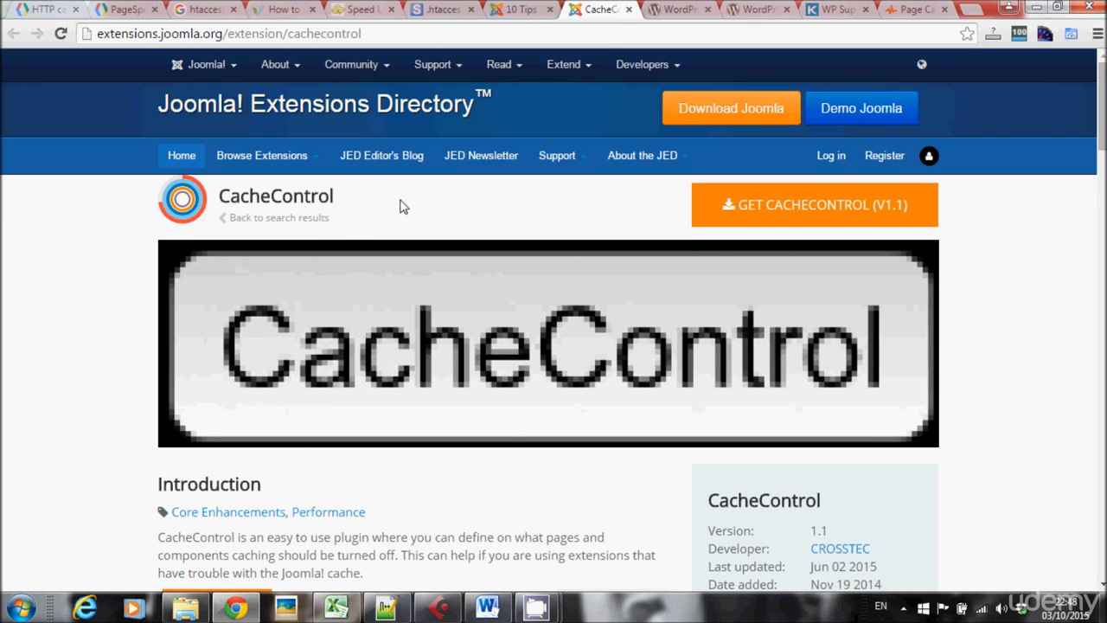
pyautogui.scroll(-3)
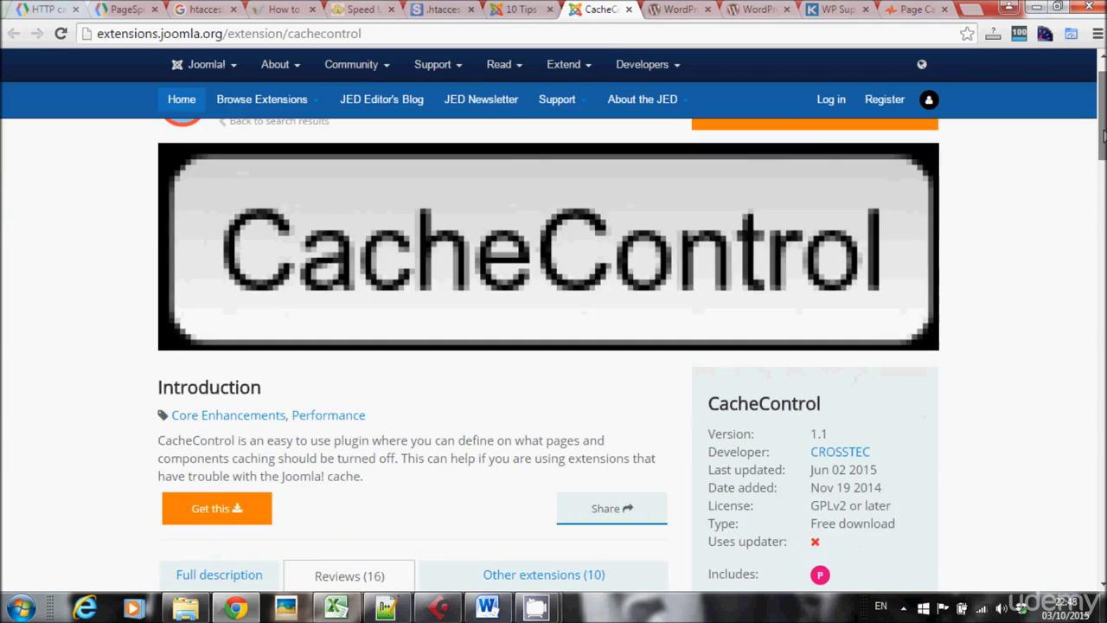
pyautogui.scroll(-3)
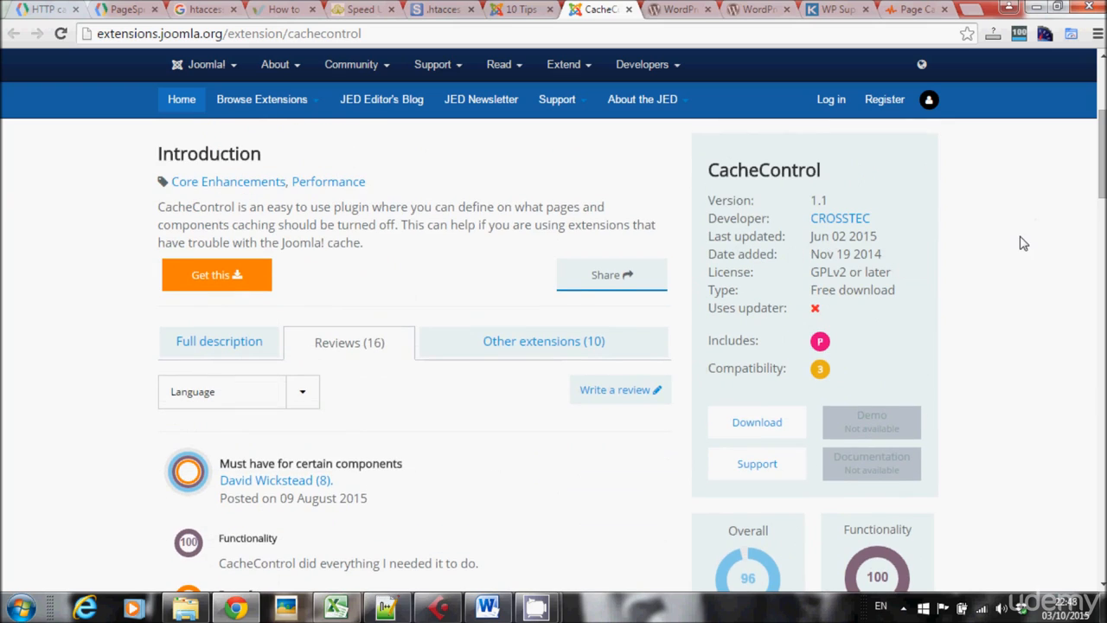
pyautogui.moveTo(1020, 250)
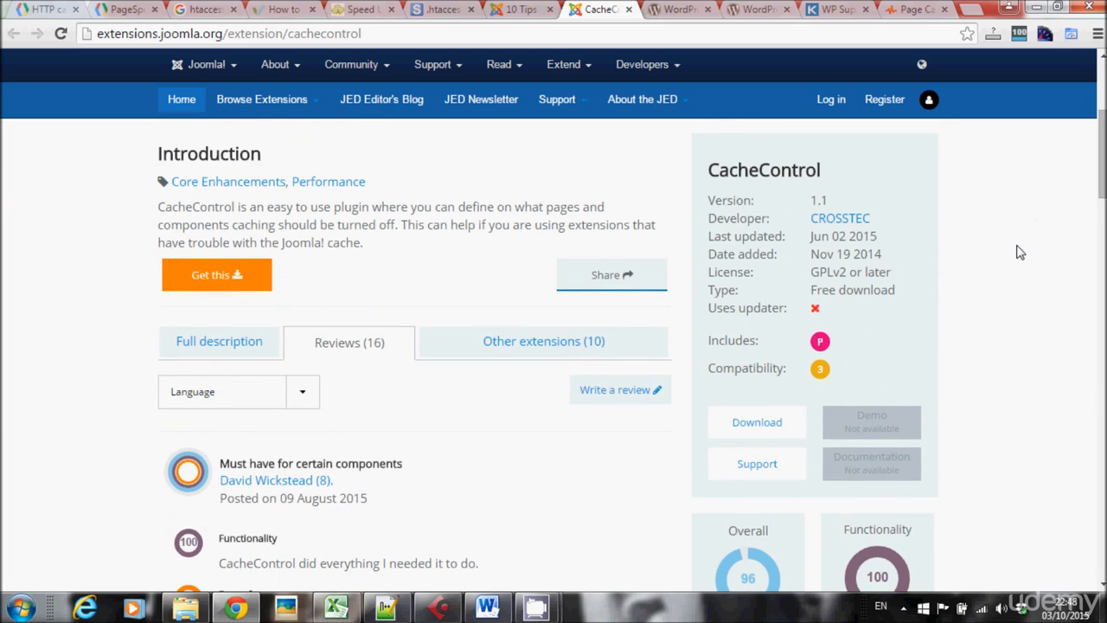
pyautogui.scroll(-3)
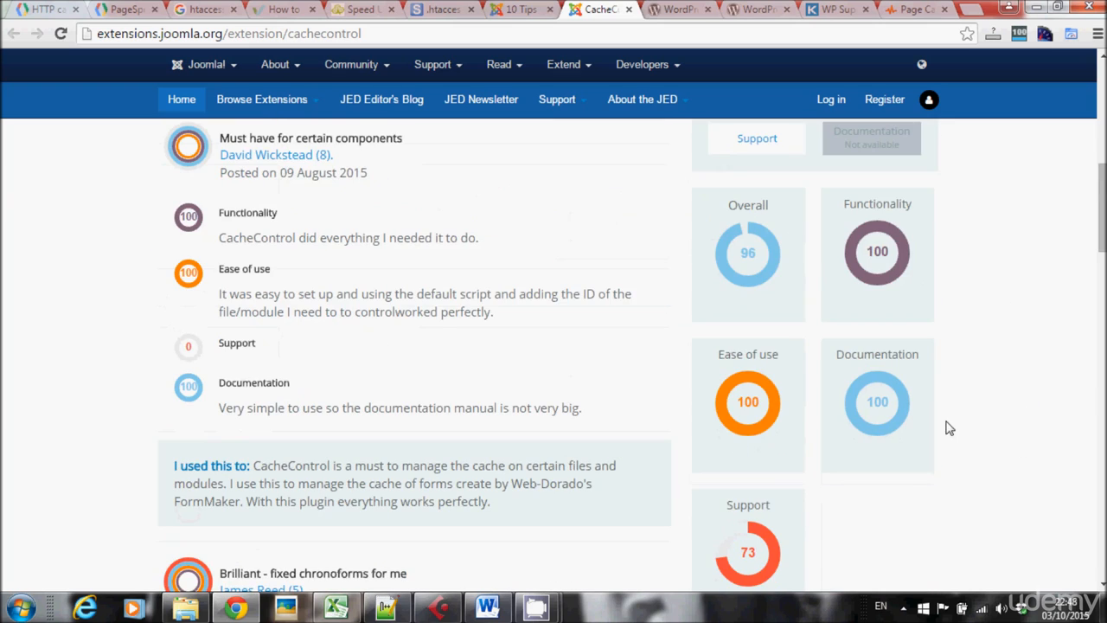
pyautogui.moveTo(747, 253)
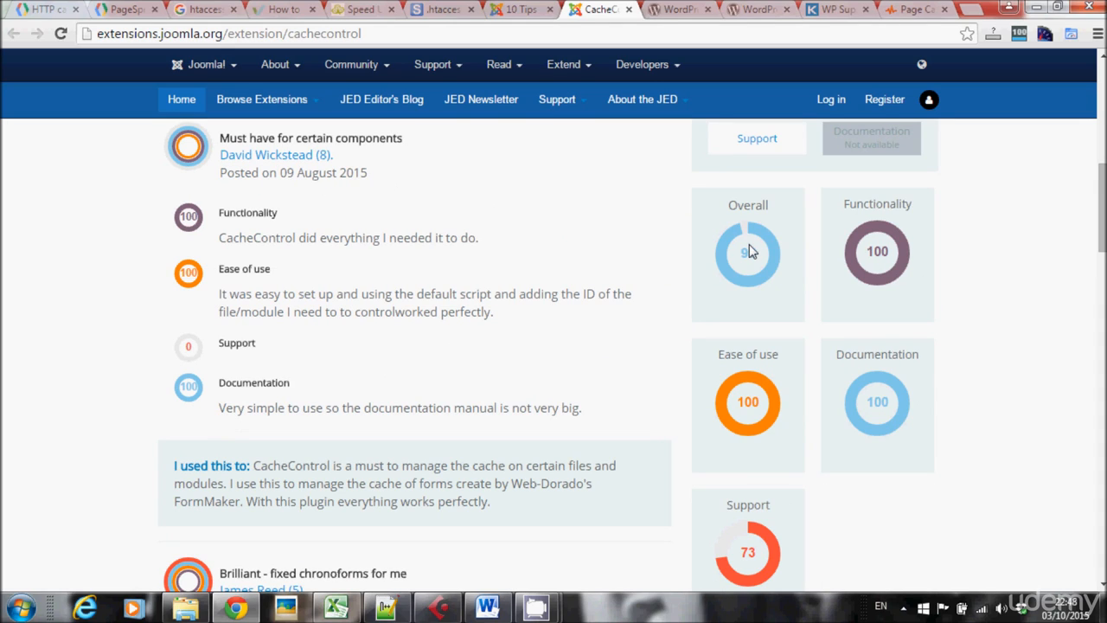
pyautogui.moveTo(599, 197)
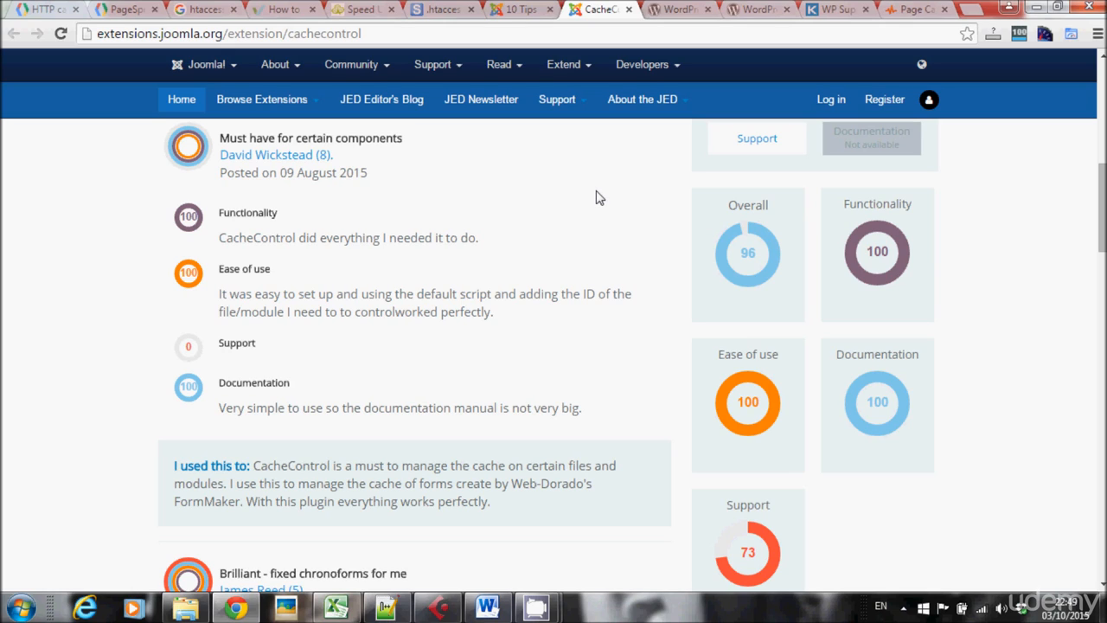
pyautogui.click(677, 11)
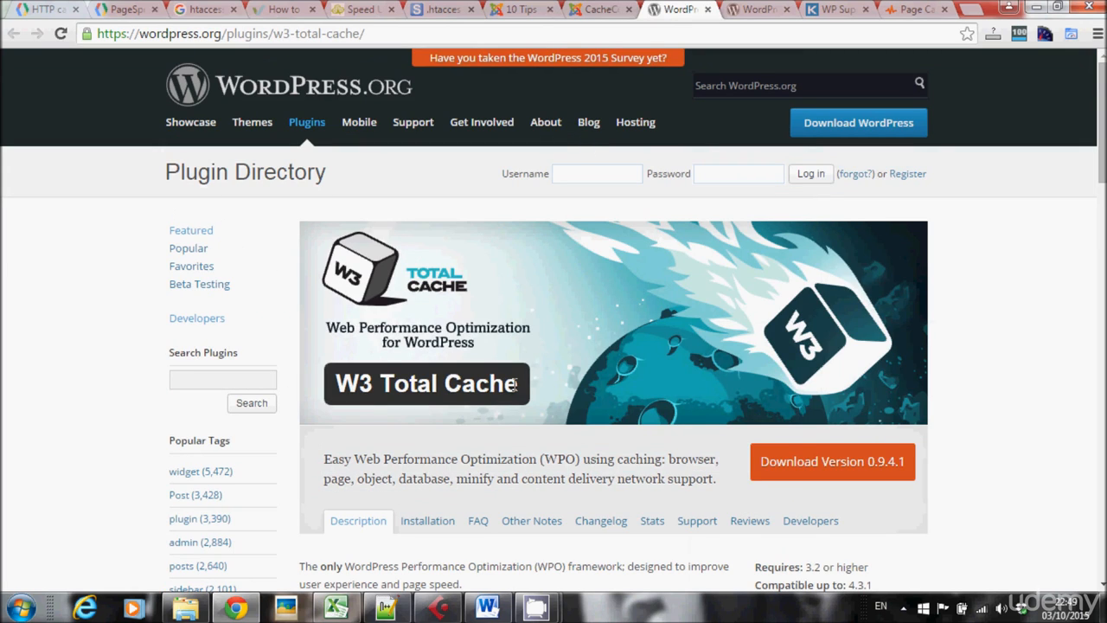
# - View the WP Super Cache plugin page, then the site's WP Super Cache settings with the 86400-second timeout
pyautogui.click(757, 10)
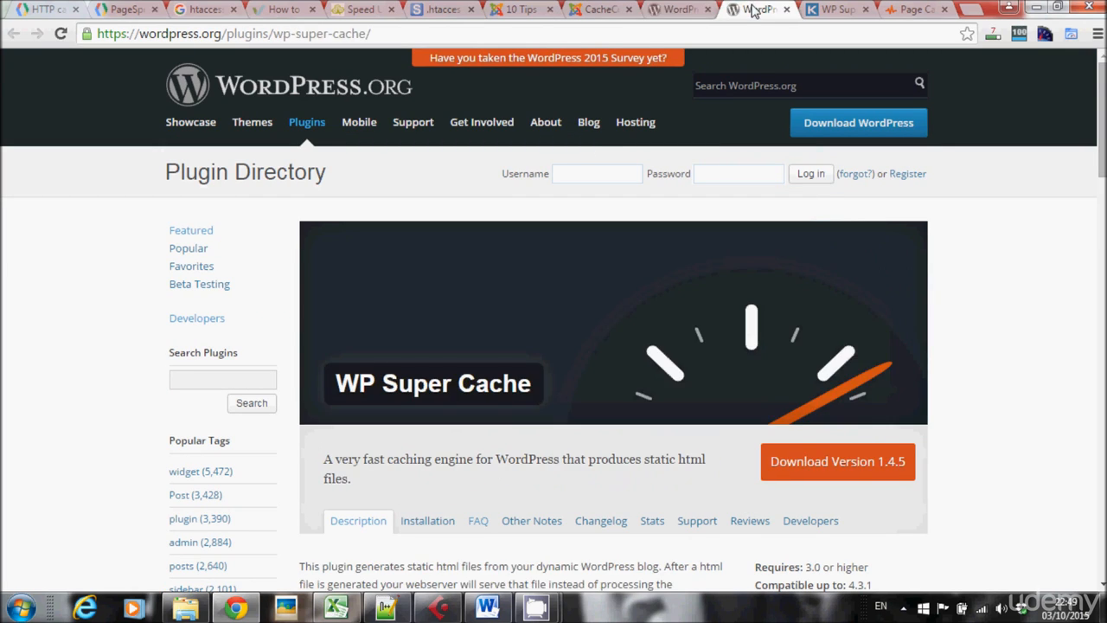
pyautogui.moveTo(517, 410)
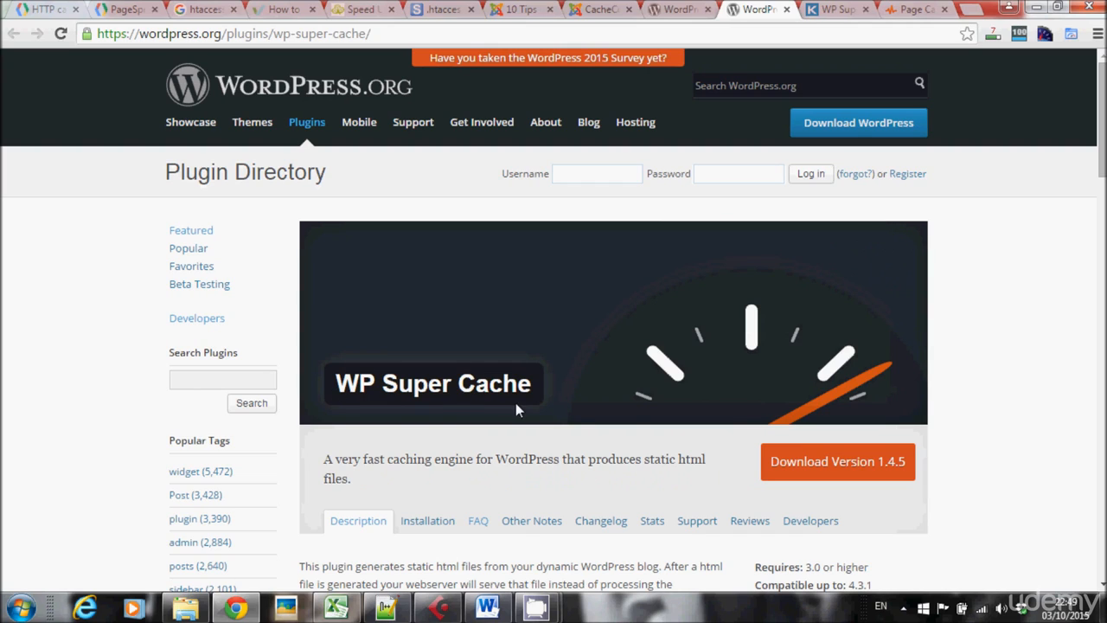
pyautogui.moveTo(1011, 325)
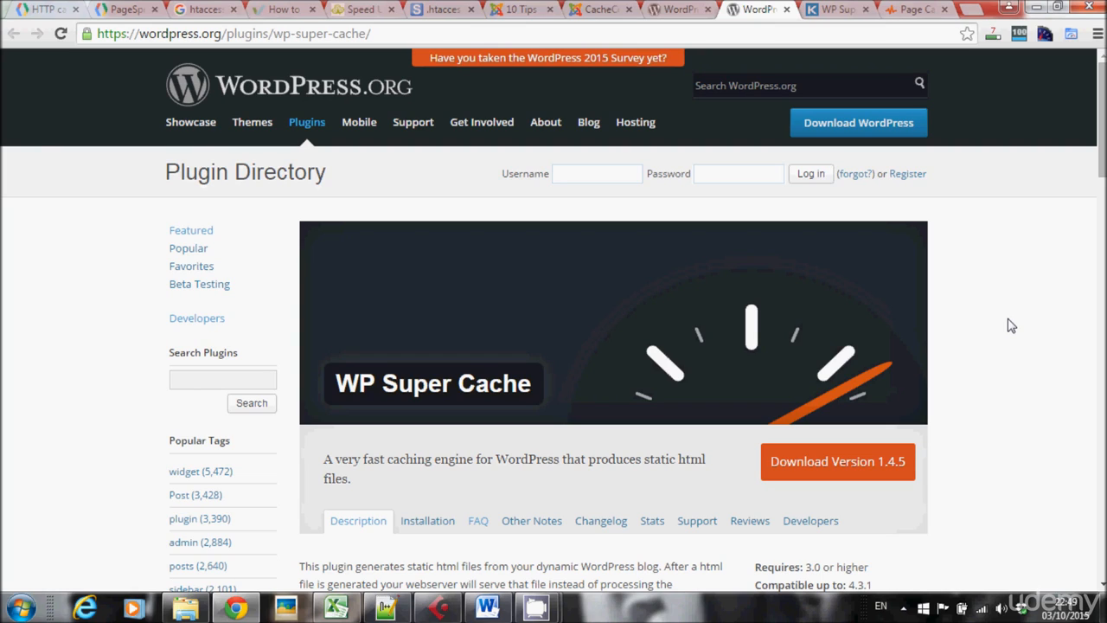
pyautogui.click(833, 10)
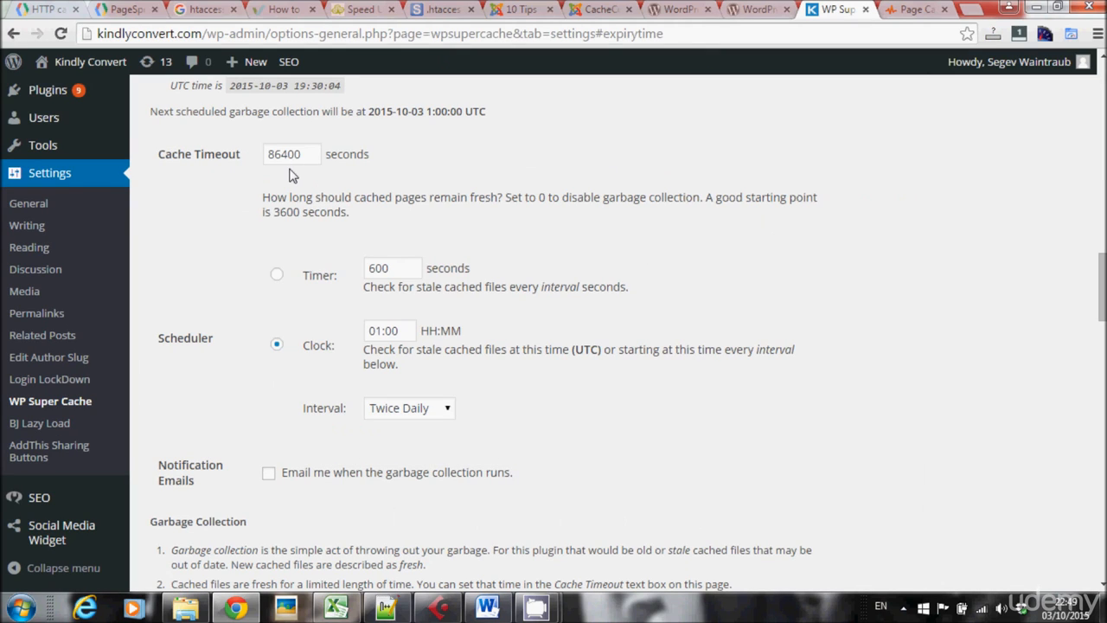
pyautogui.moveTo(322, 166)
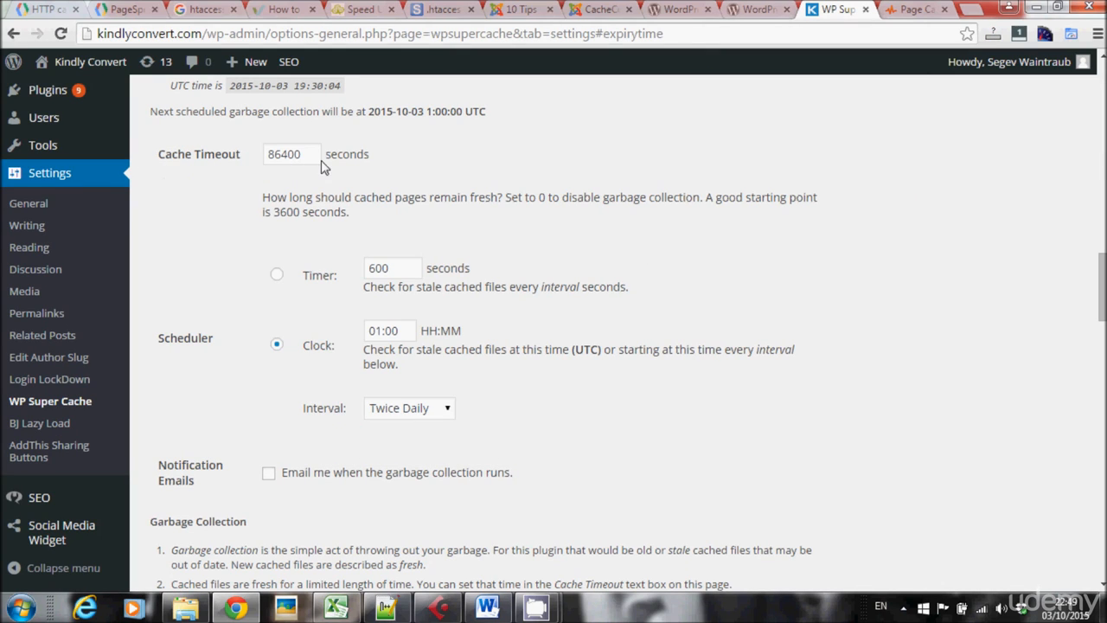
pyautogui.moveTo(401, 160)
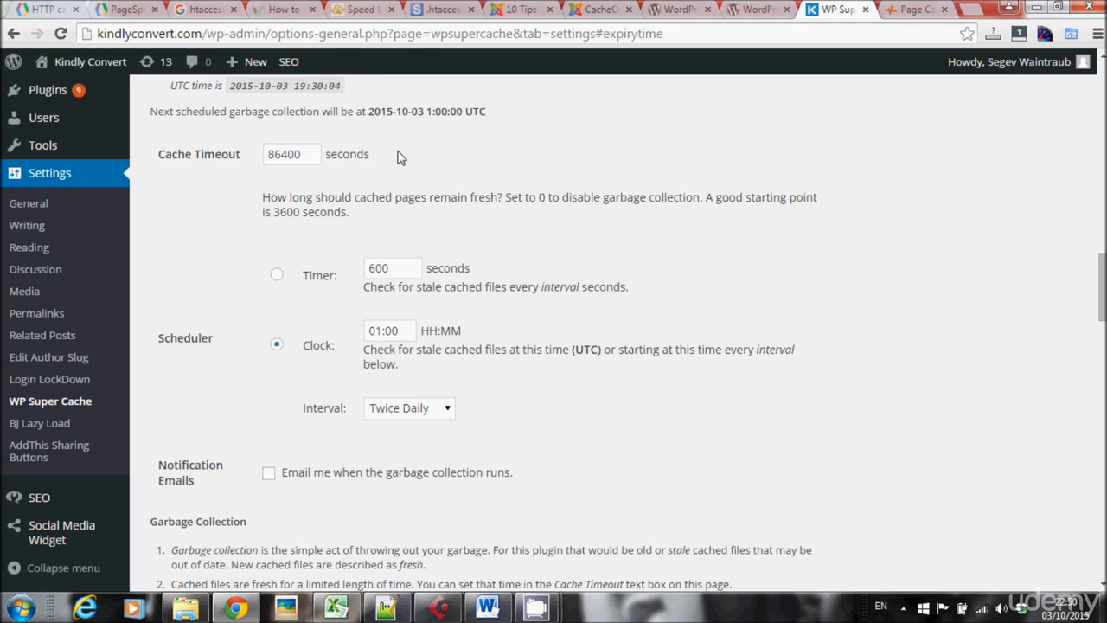
pyautogui.moveTo(423, 149)
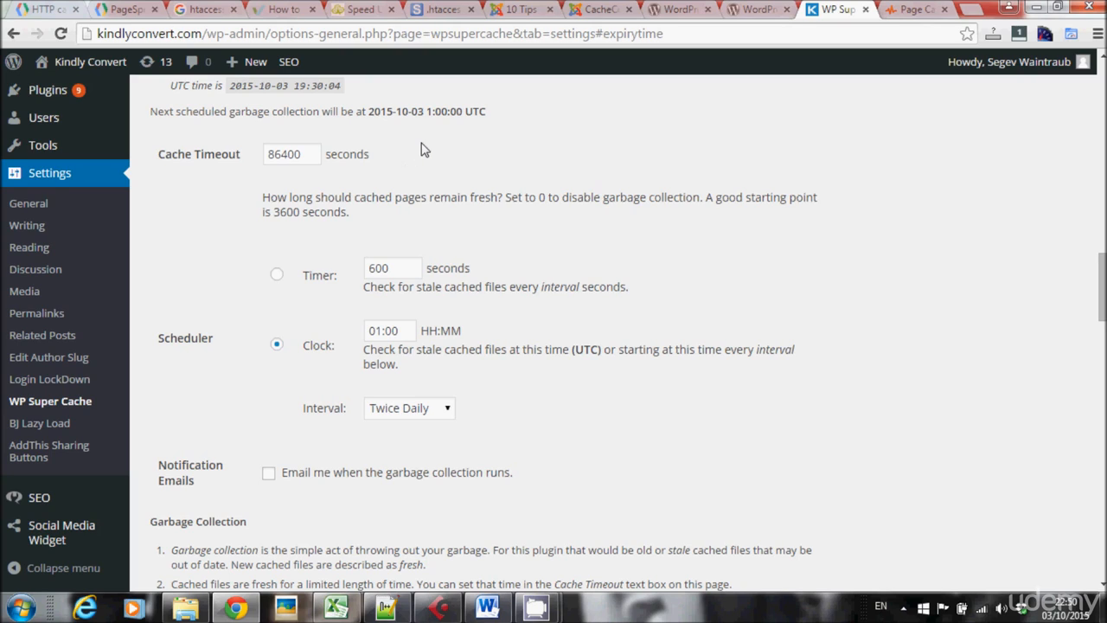
# - Move from the WordPress cache settings to the SEO SiteCheckup Page Cache Test tool
pyautogui.click(913, 10)
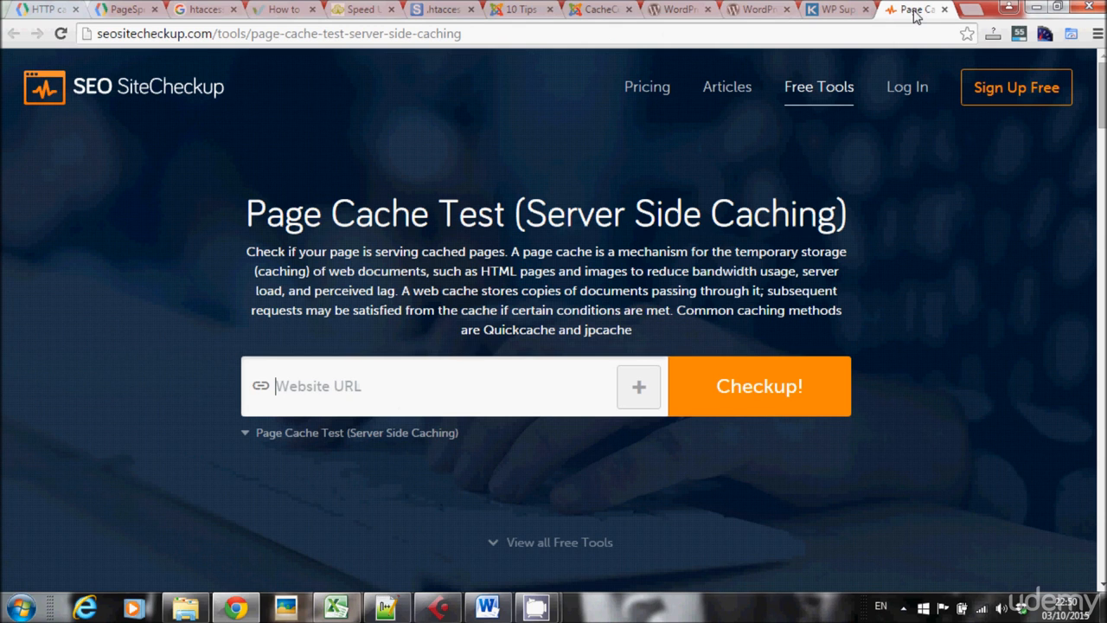
pyautogui.moveTo(124, 52)
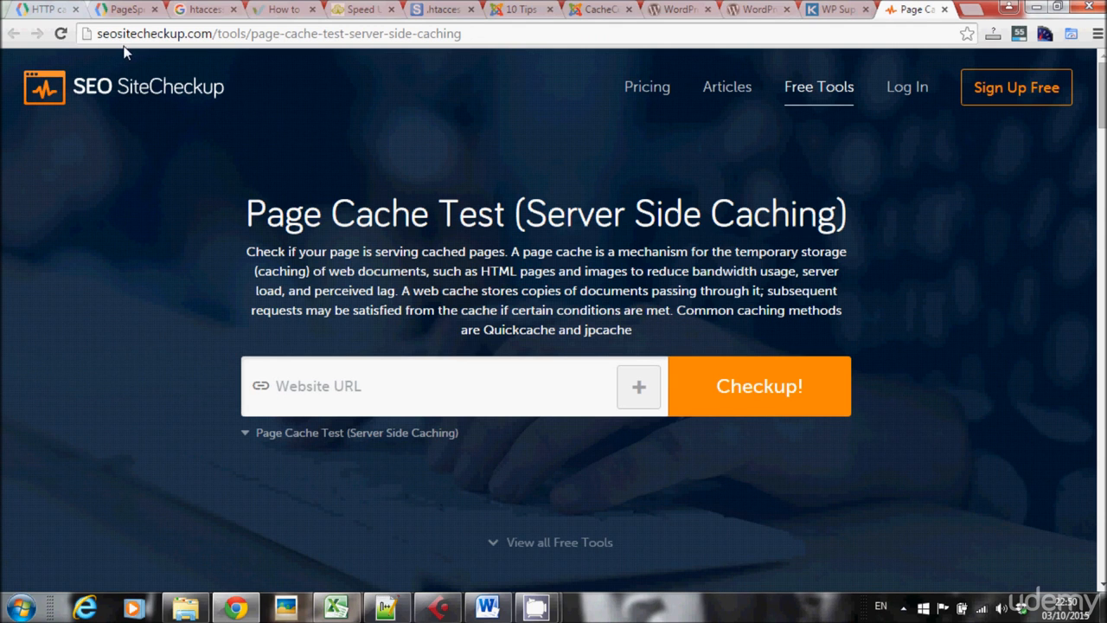
pyautogui.moveTo(188, 41)
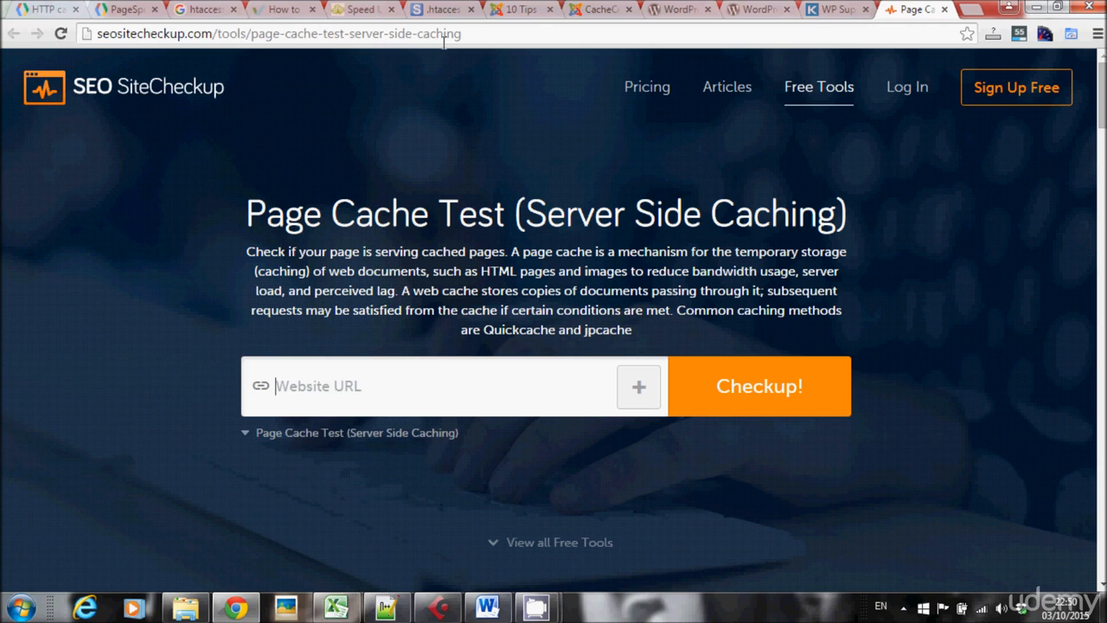
pyautogui.moveTo(460, 388)
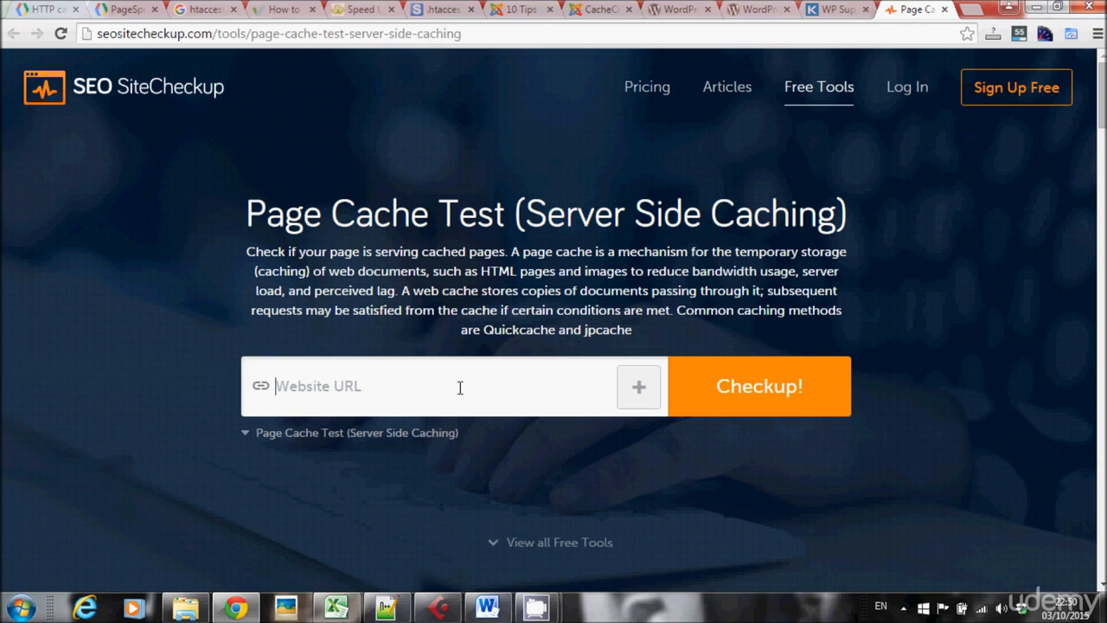
# - Enter kindlyconvert.com as the Website URL and start the page cache Checkup
pyautogui.write('kin')
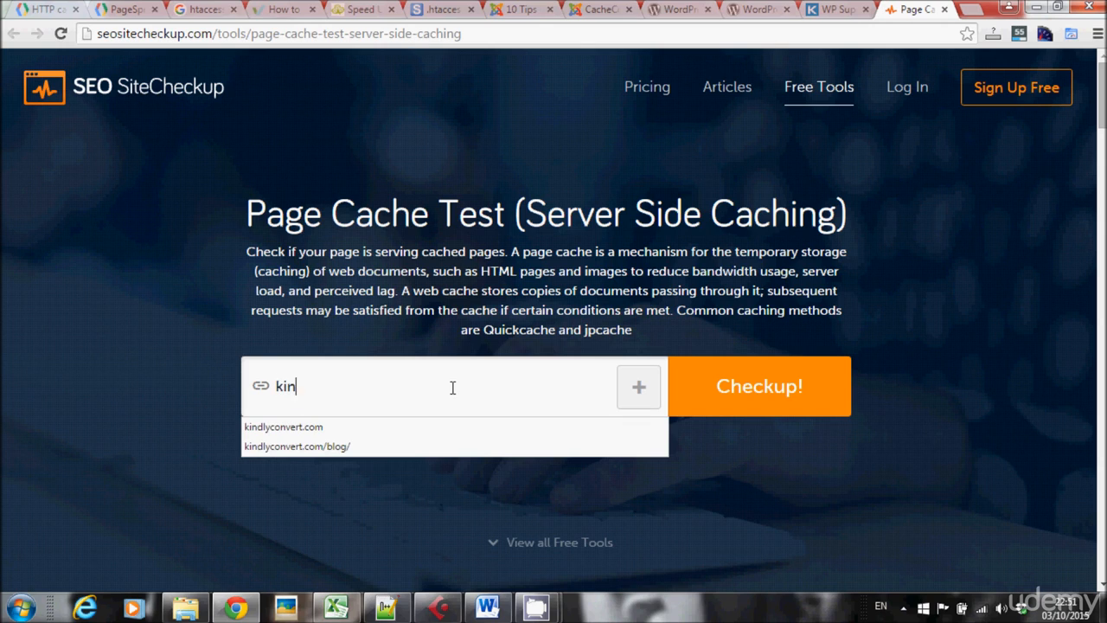
pyautogui.click(284, 426)
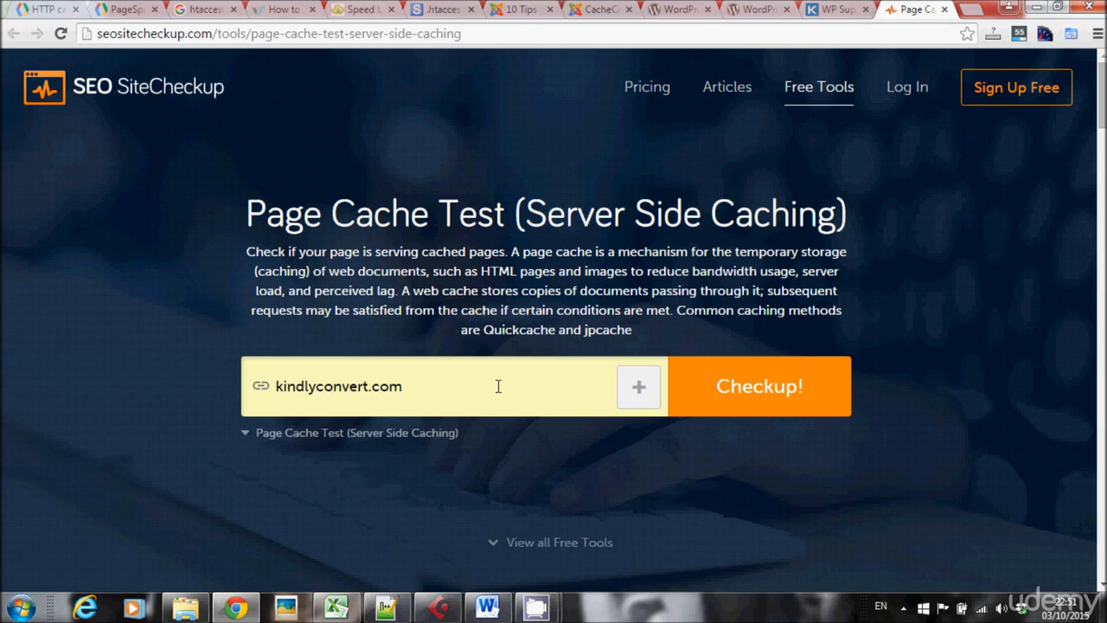
pyautogui.click(757, 386)
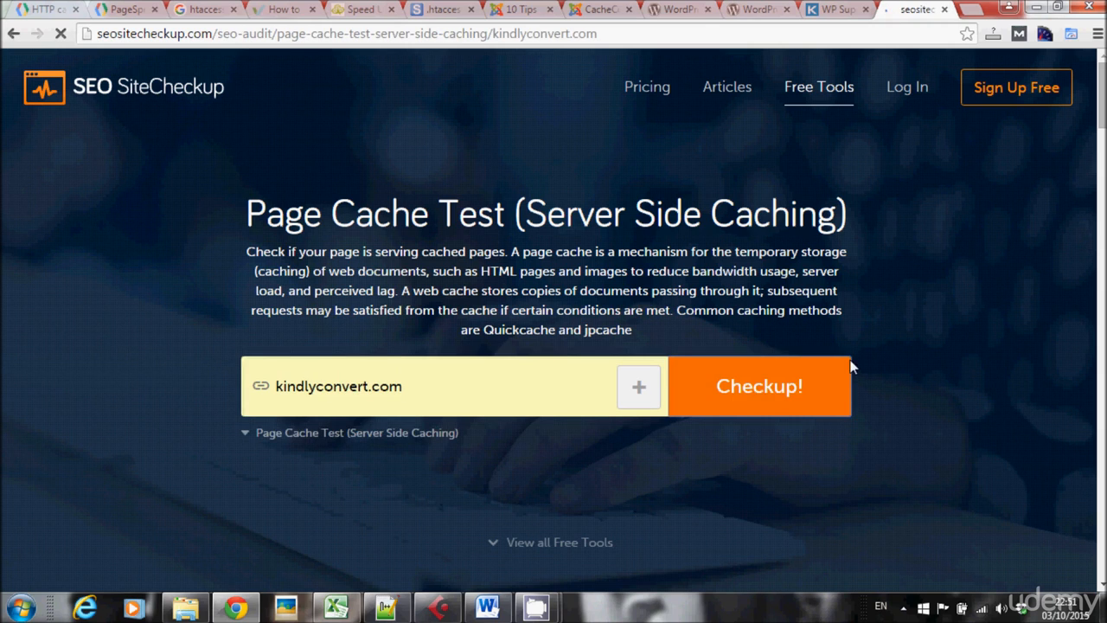
pyautogui.click(757, 386)
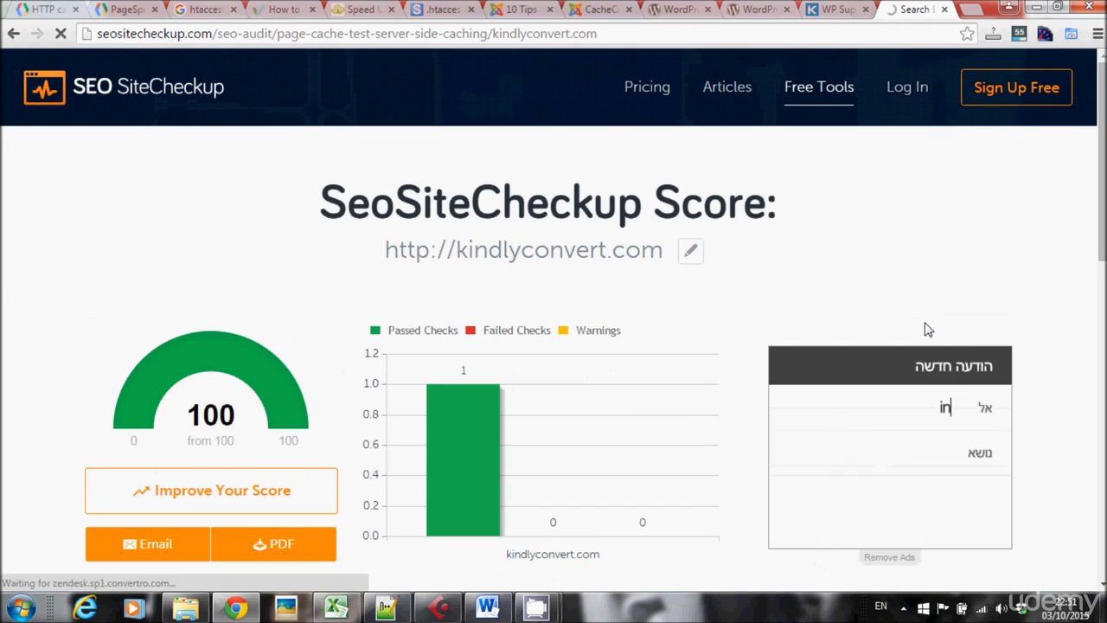
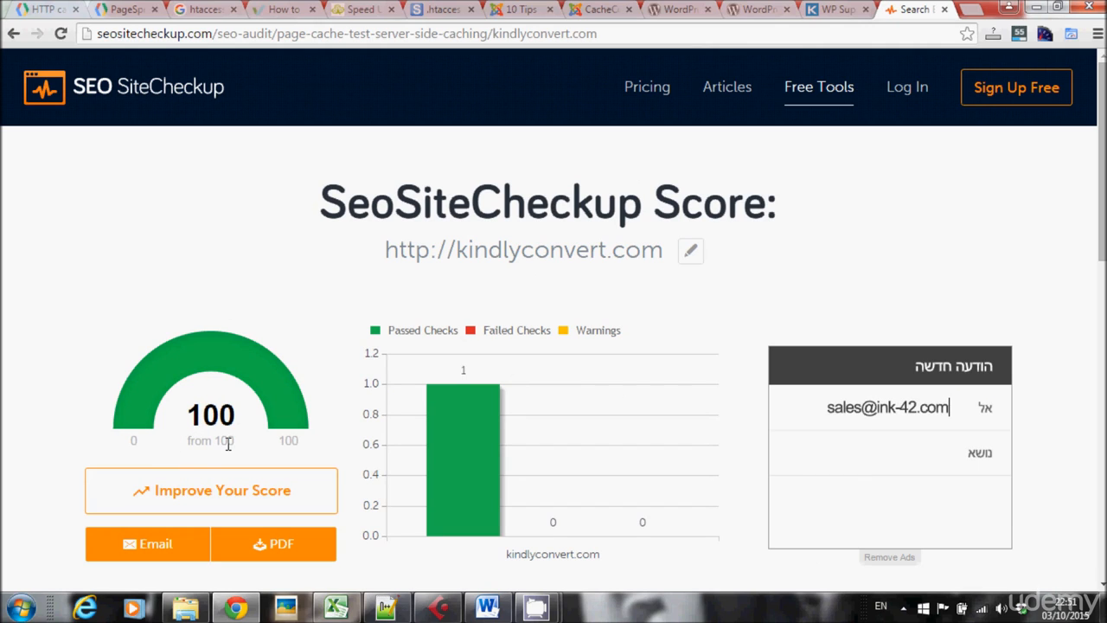